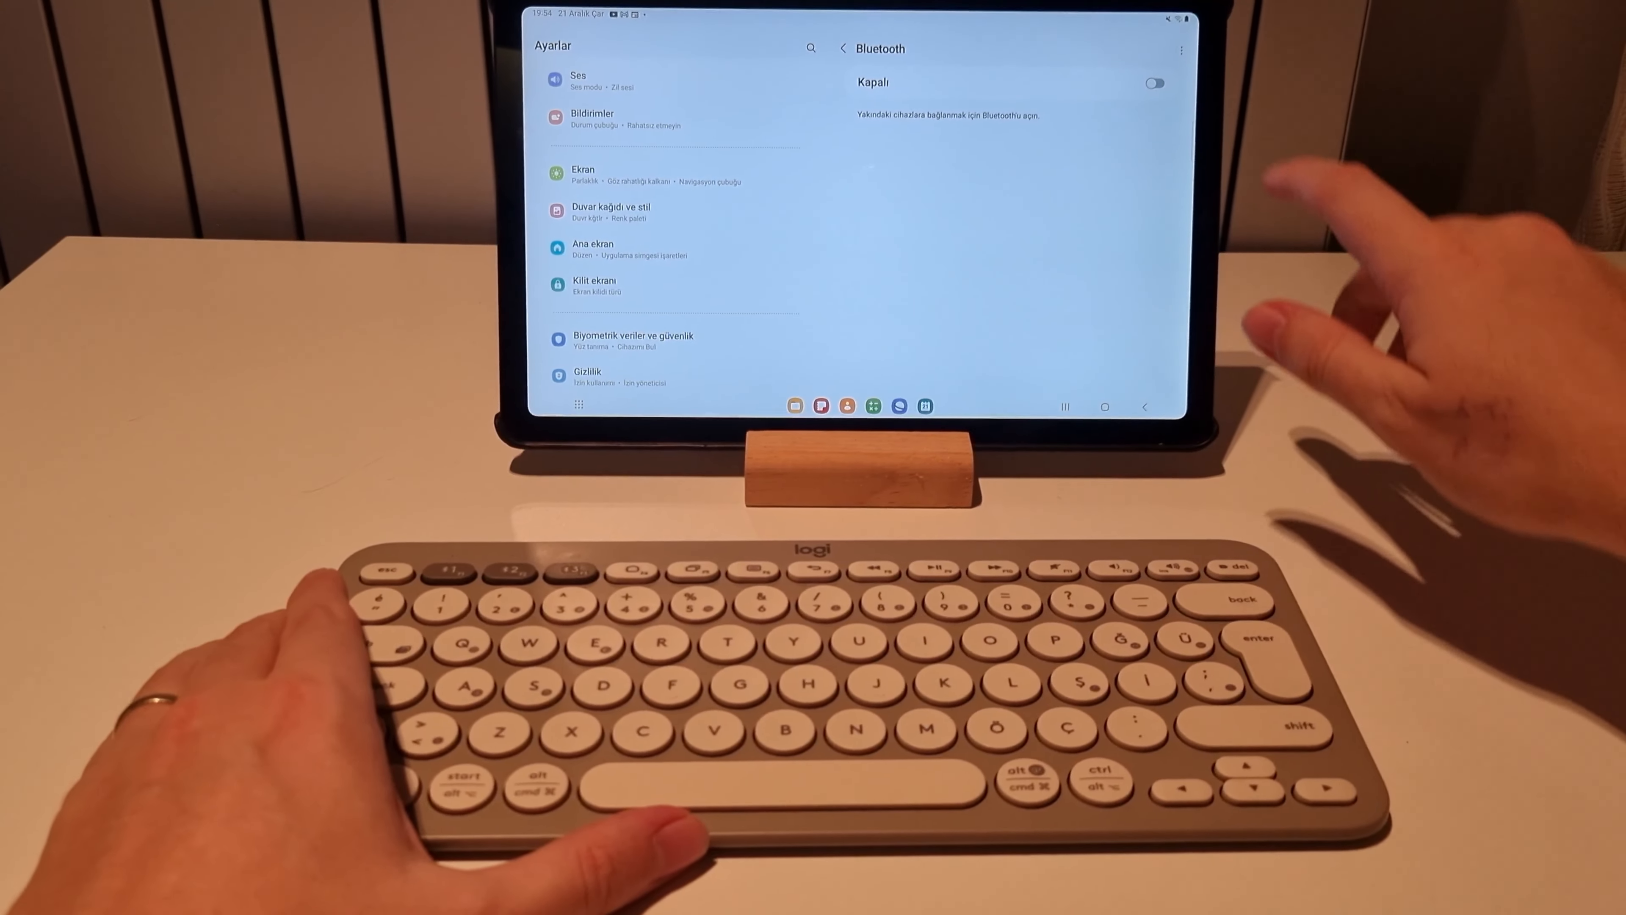
# - Switch the tablet's Bluetooth toggle on so known and nearby devices appear
pyautogui.click(1154, 82)
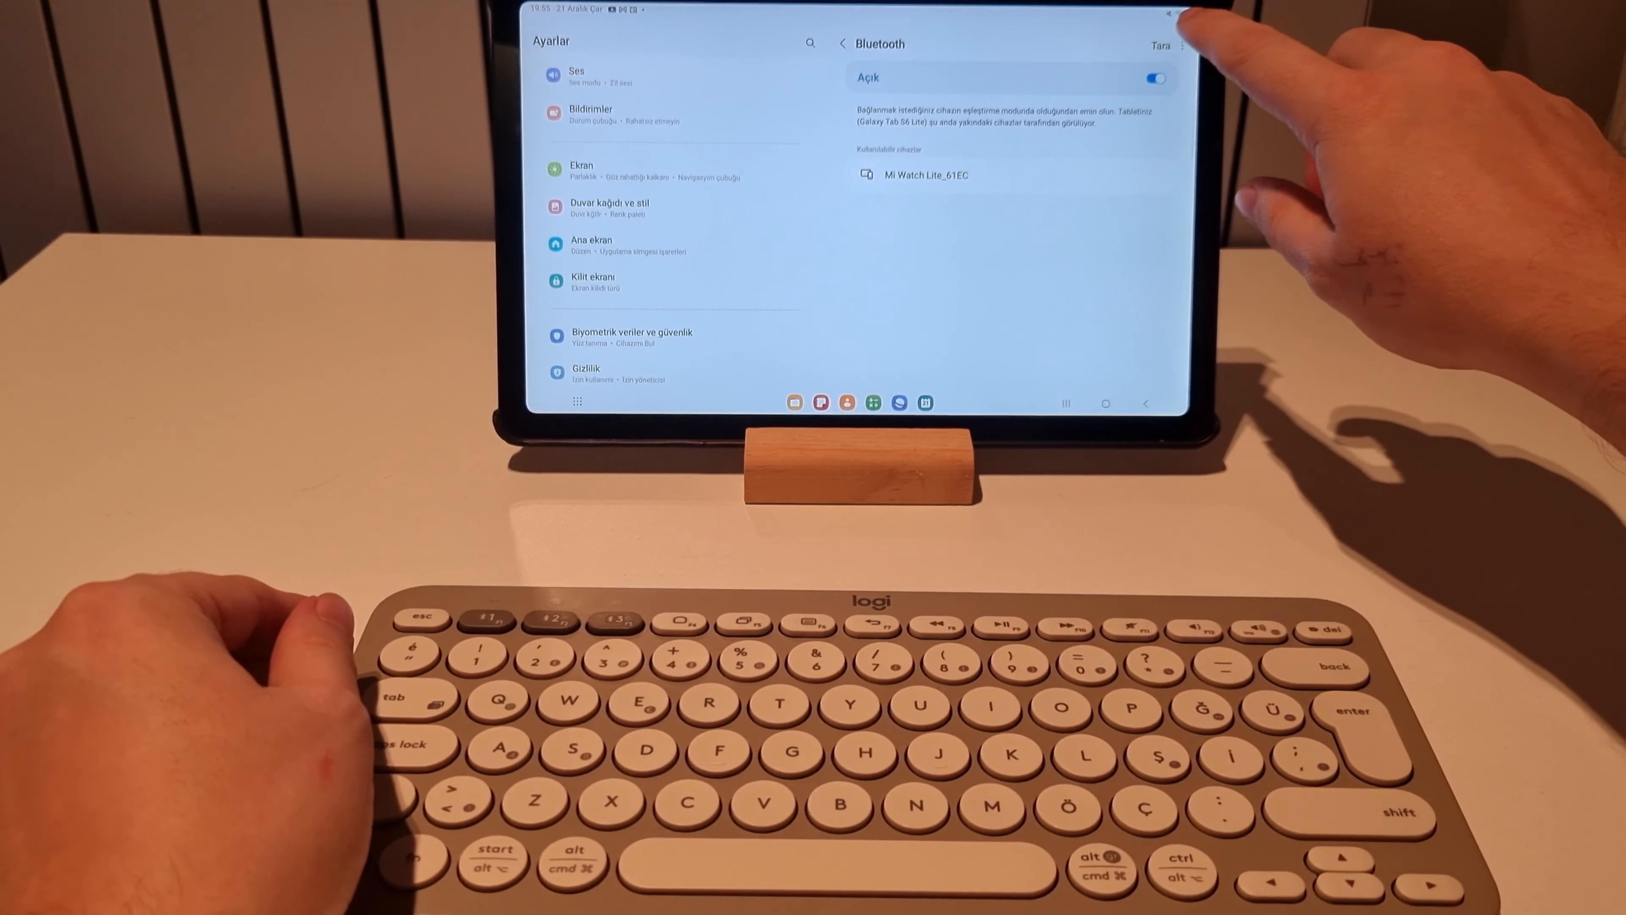
pyautogui.click(1159, 45)
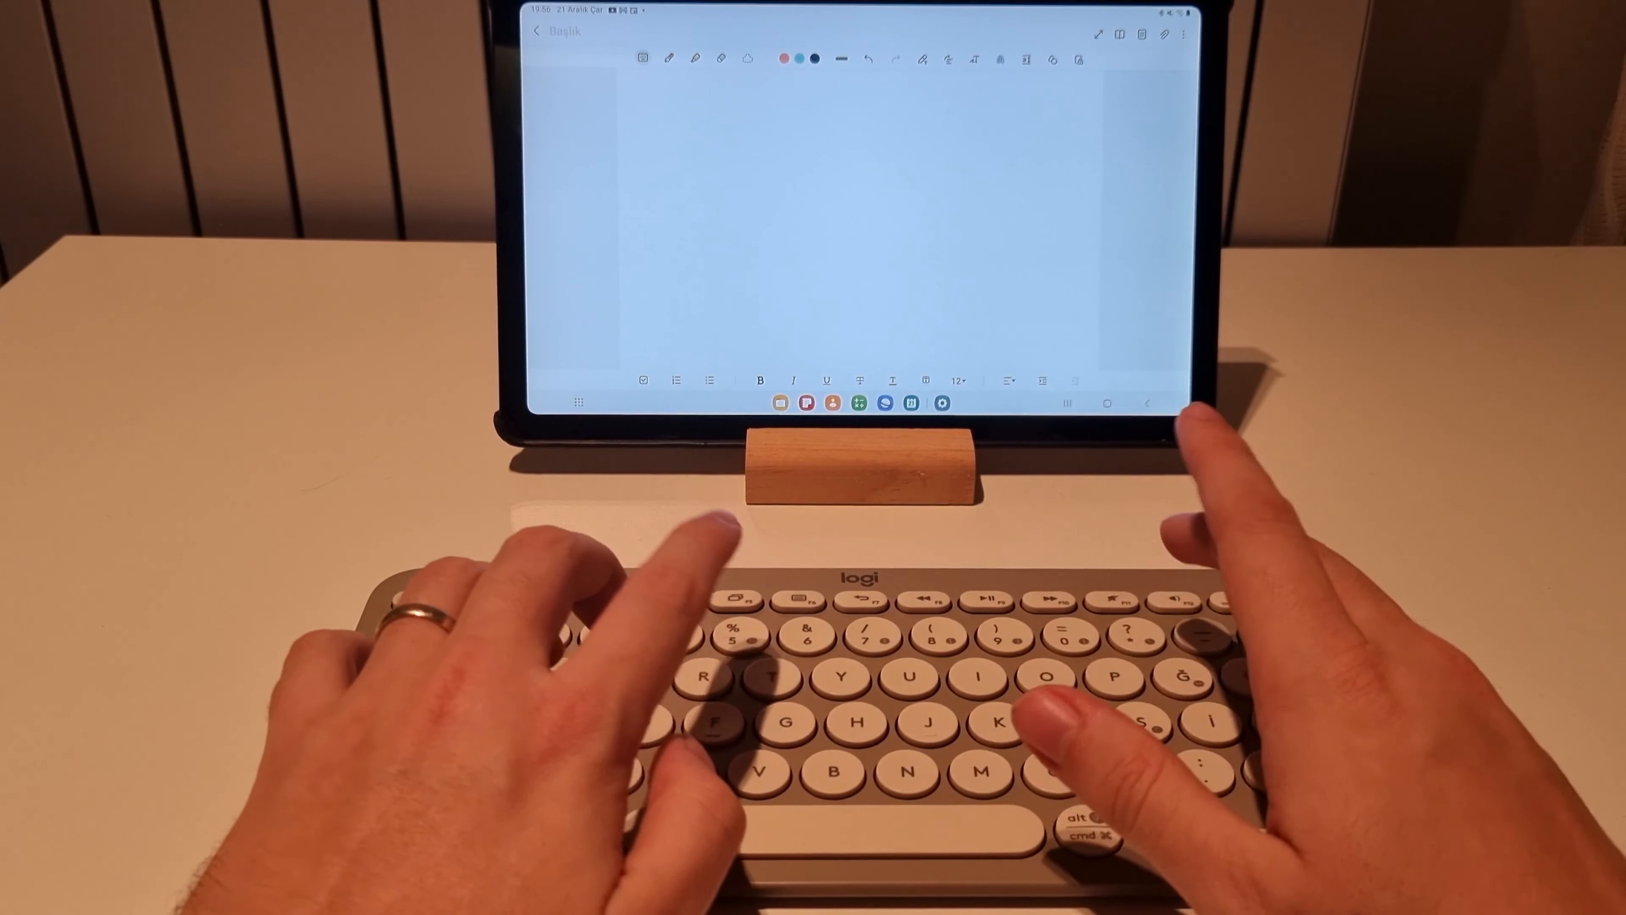
# - Write 'TeknoBET' in the new Samsung Notes note, correcting the mistyped capitals
pyautogui.write('TEK')
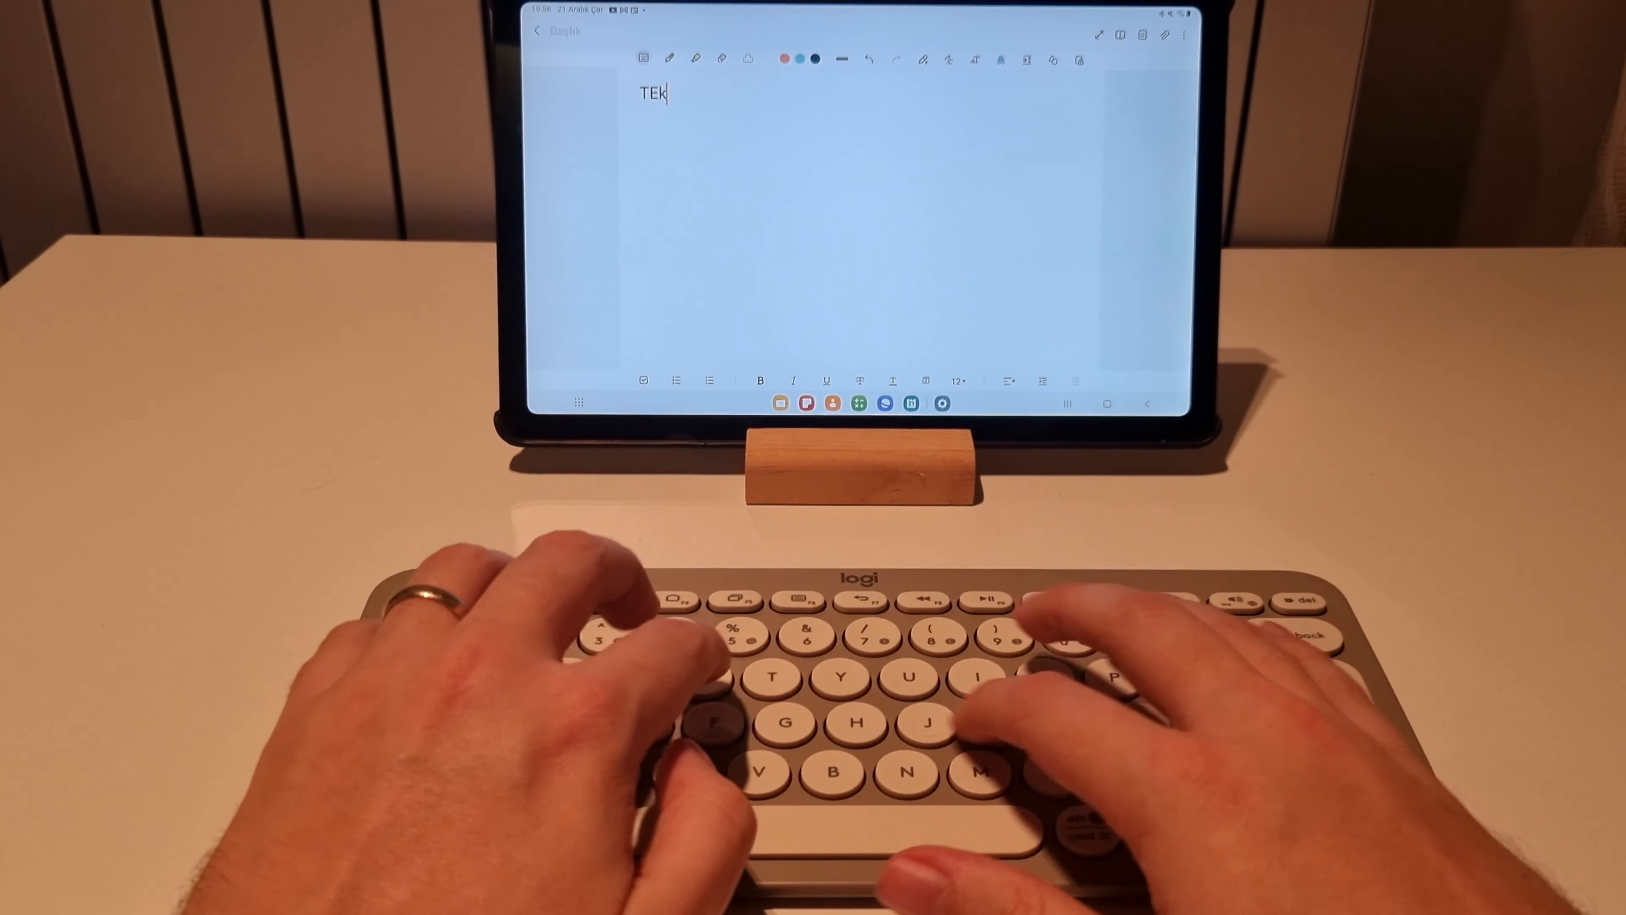
pyautogui.press('backspace')
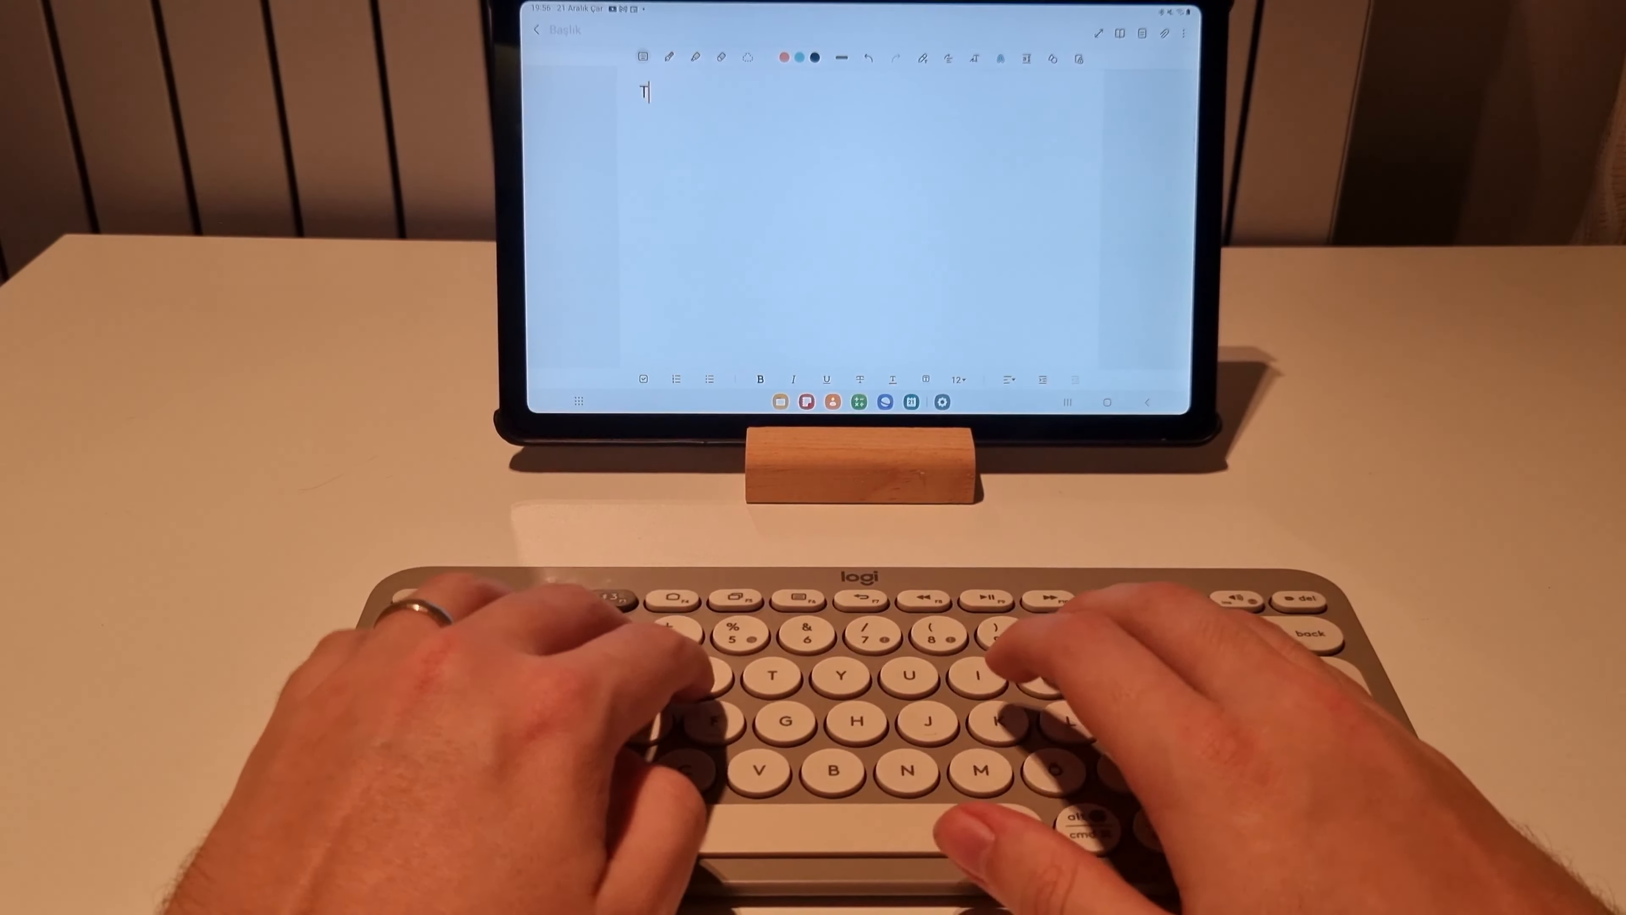
pyautogui.write('eknoBET')
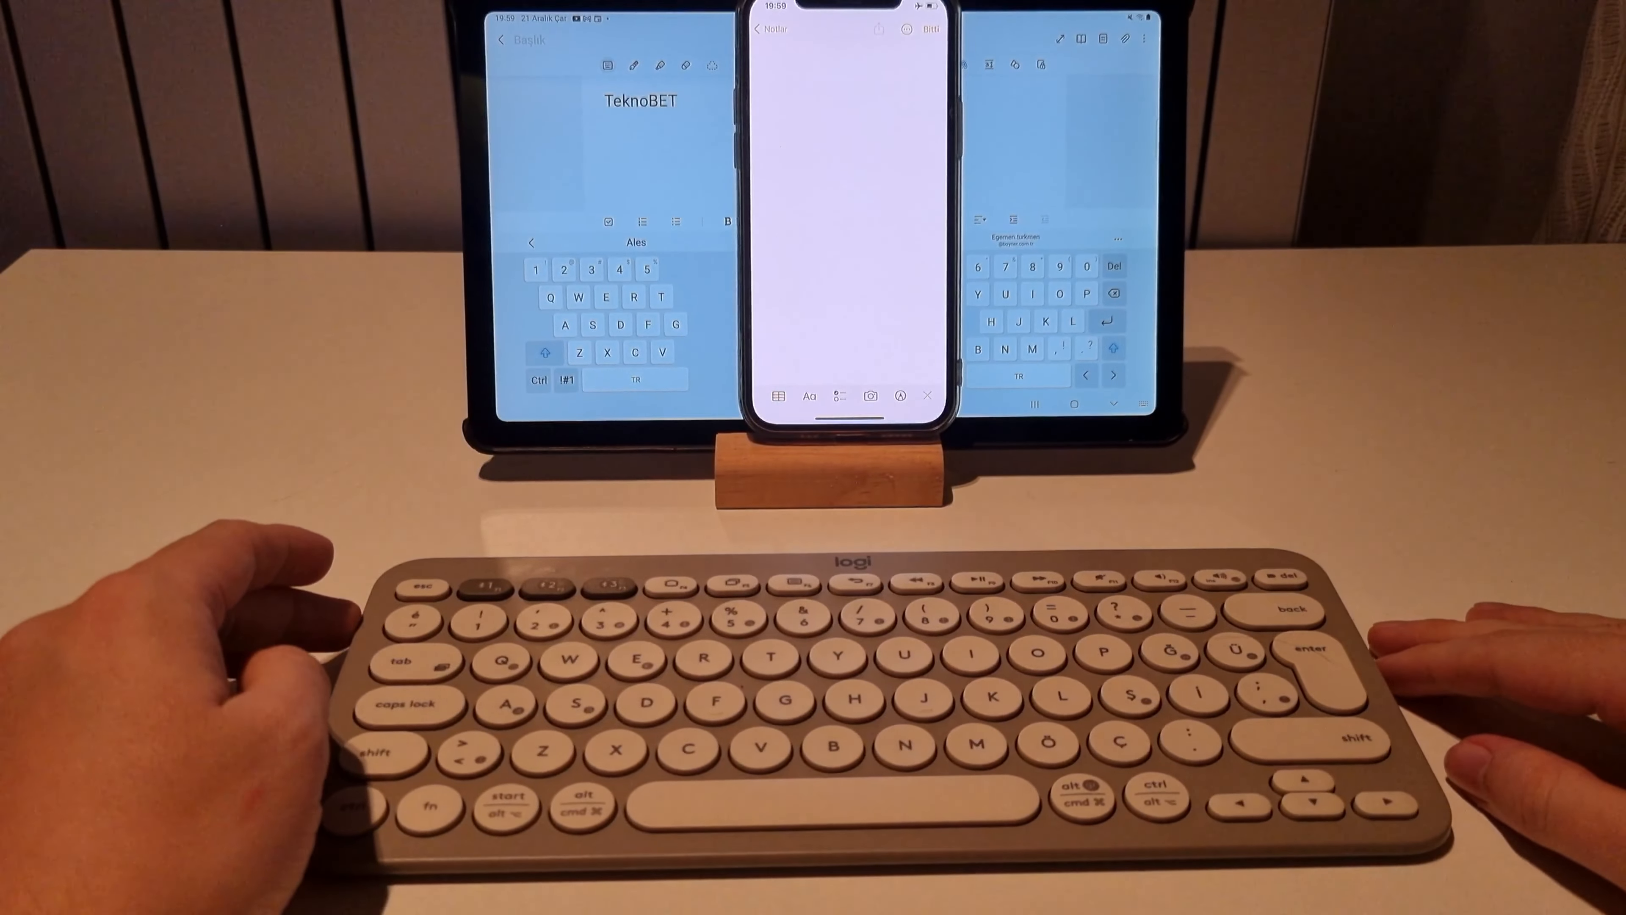
# - Start a second line beneath TeknoBET for the uppercase text 'LUTFEN KANALAA'
pyautogui.press('enter')
pyautogui.write('LUTFEN KANALAA')
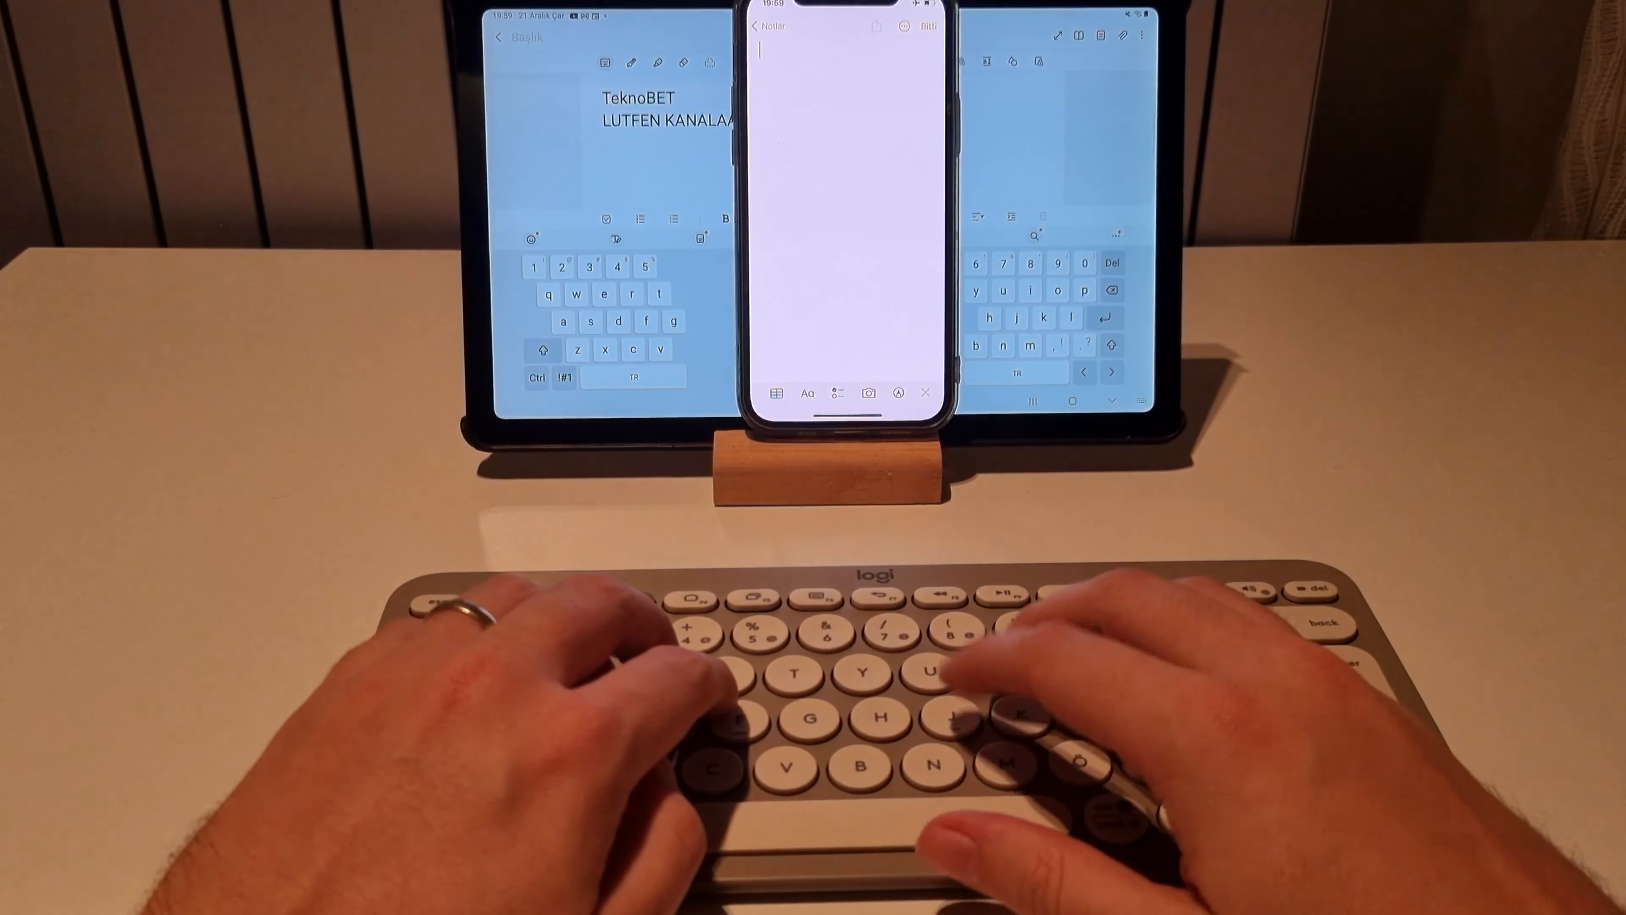
# - Write 'Teknobet youtube kanalımıza hosgeldiniz' in the blank iPhone Apple Notes note
pyautogui.write('Teknobet youtube kan')
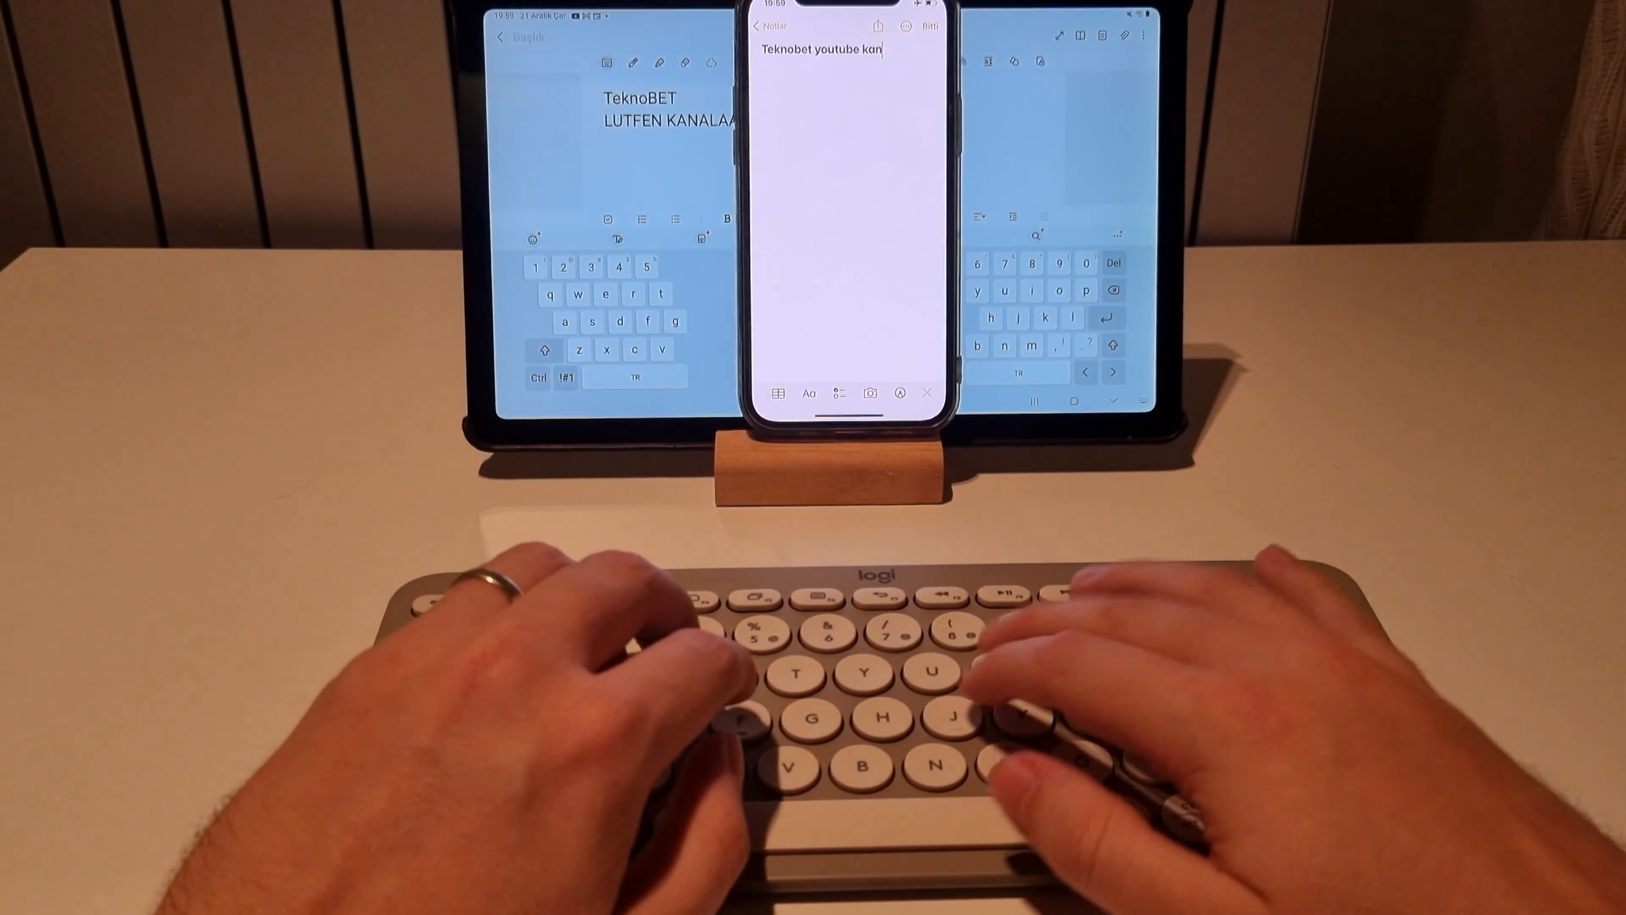
pyautogui.write('alımıza hosgeldin')
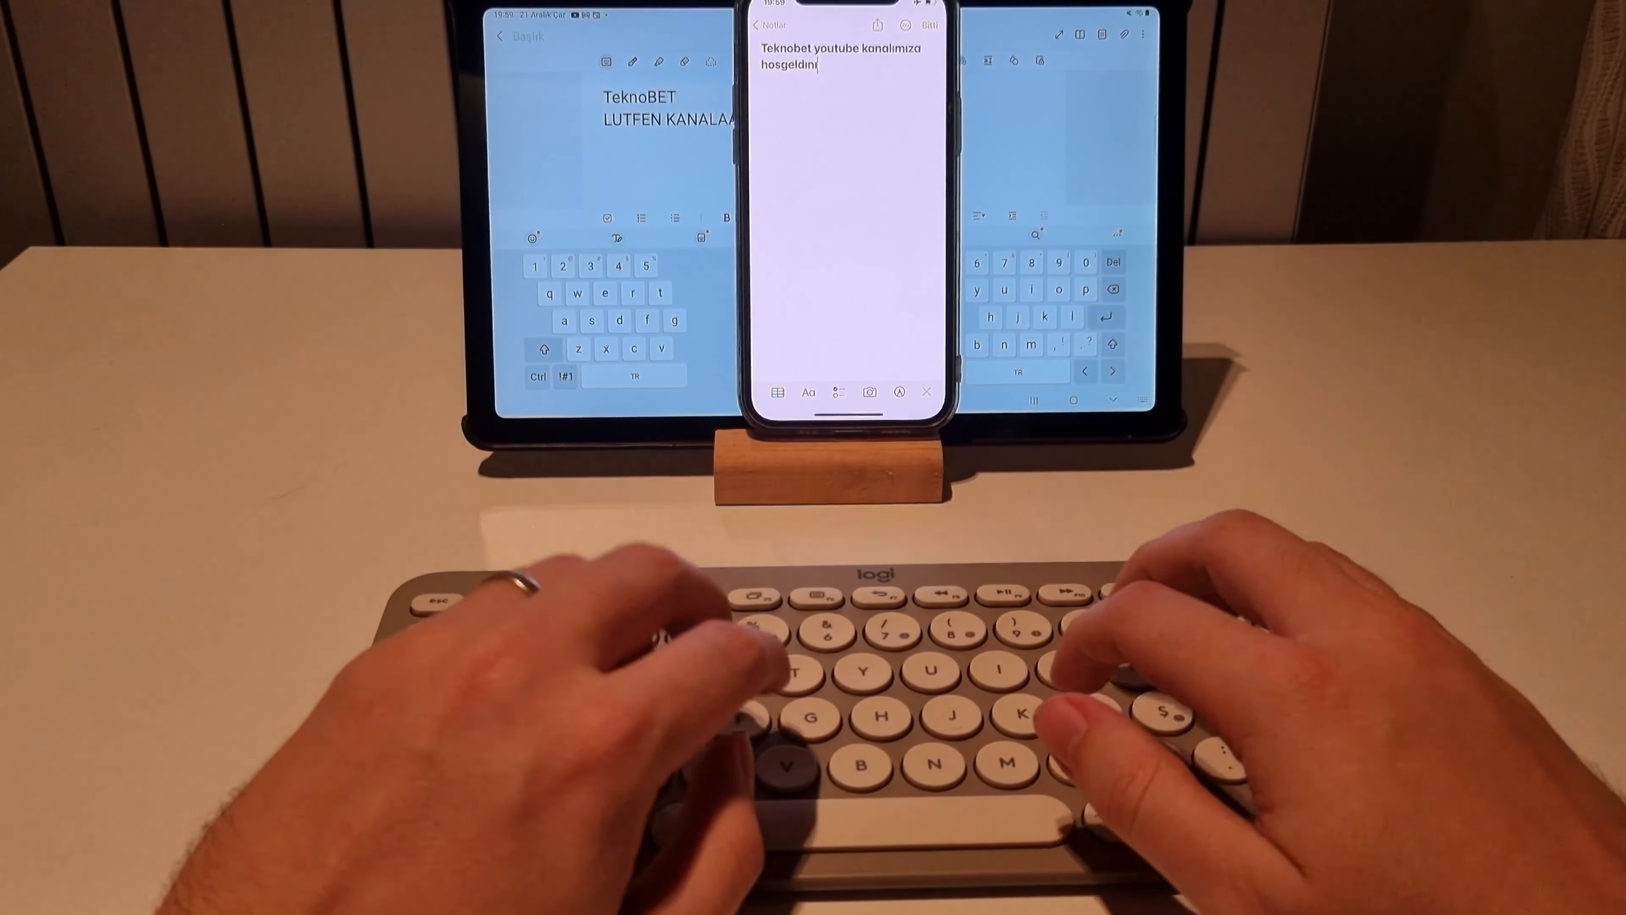
pyautogui.write('iz')
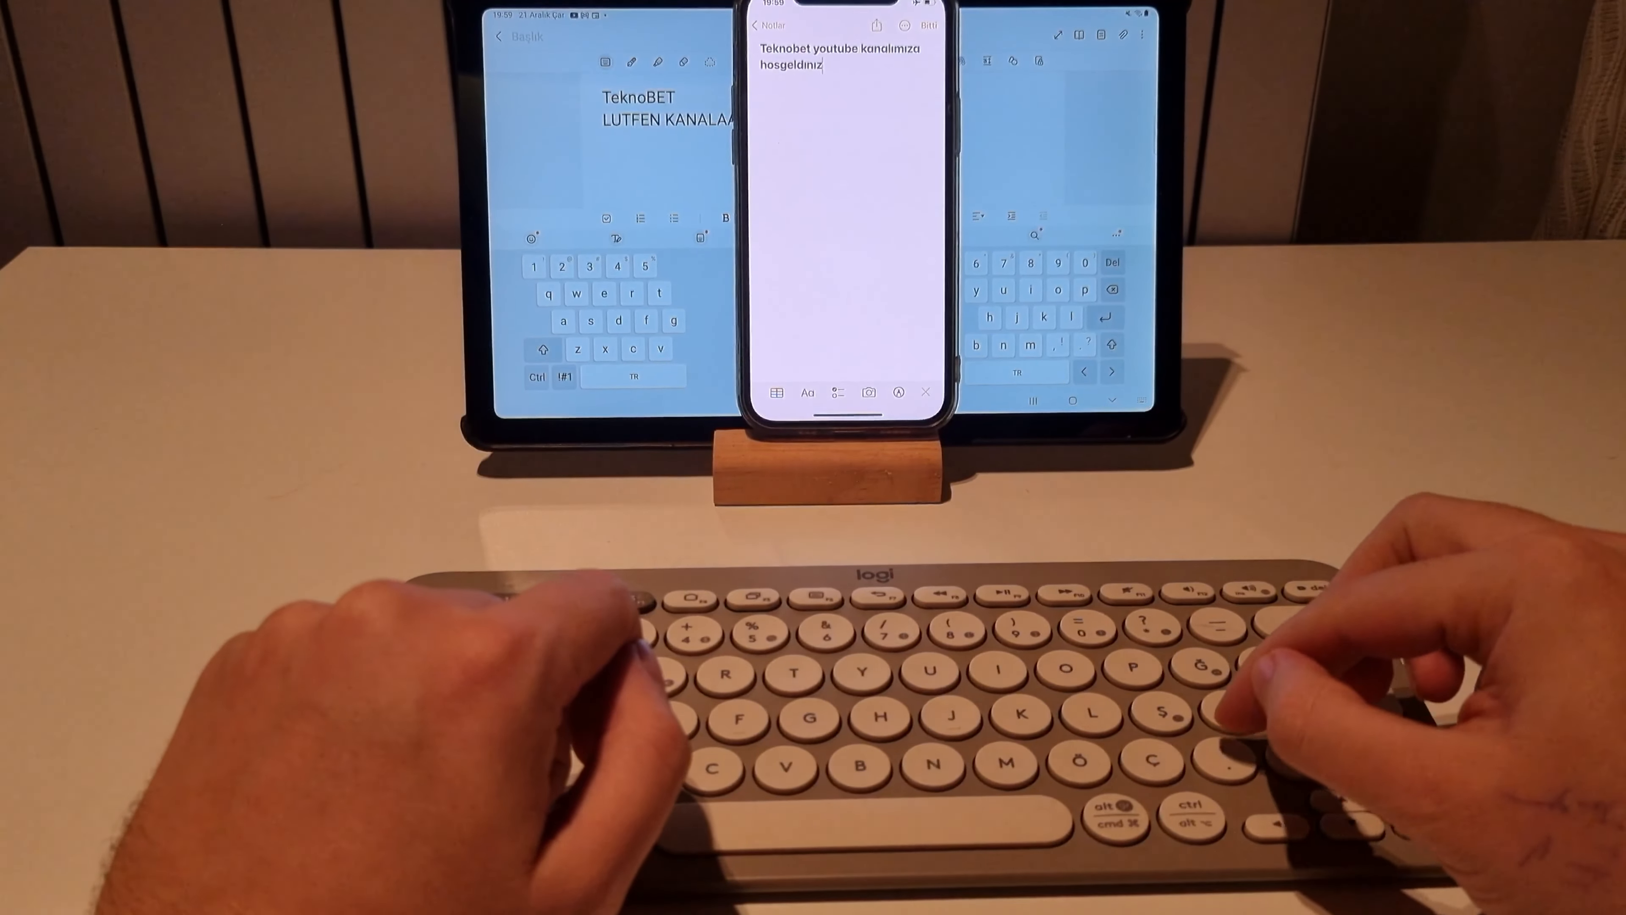